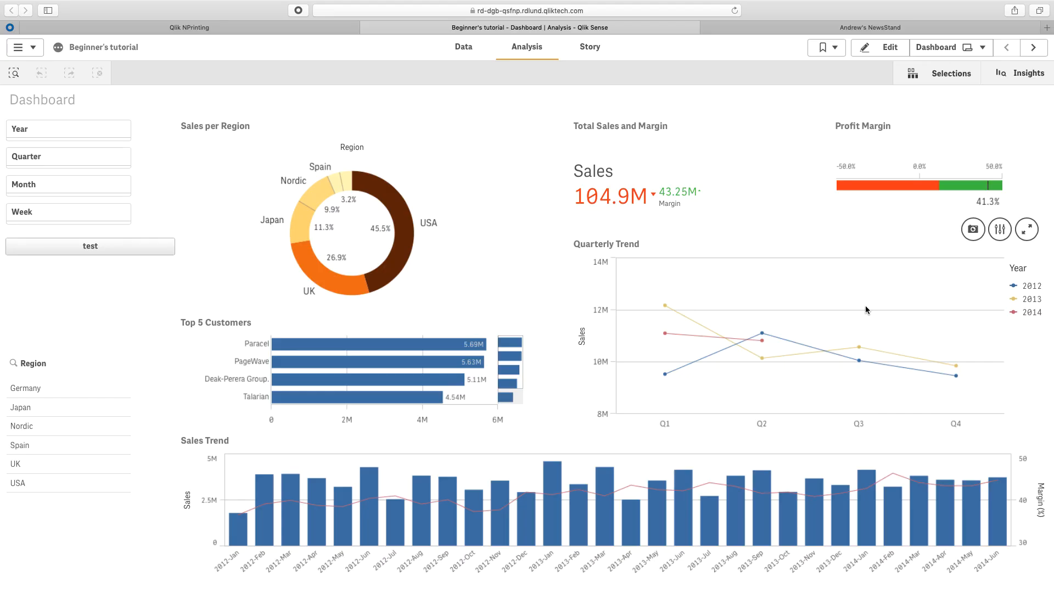
mouse_move(794, 294)
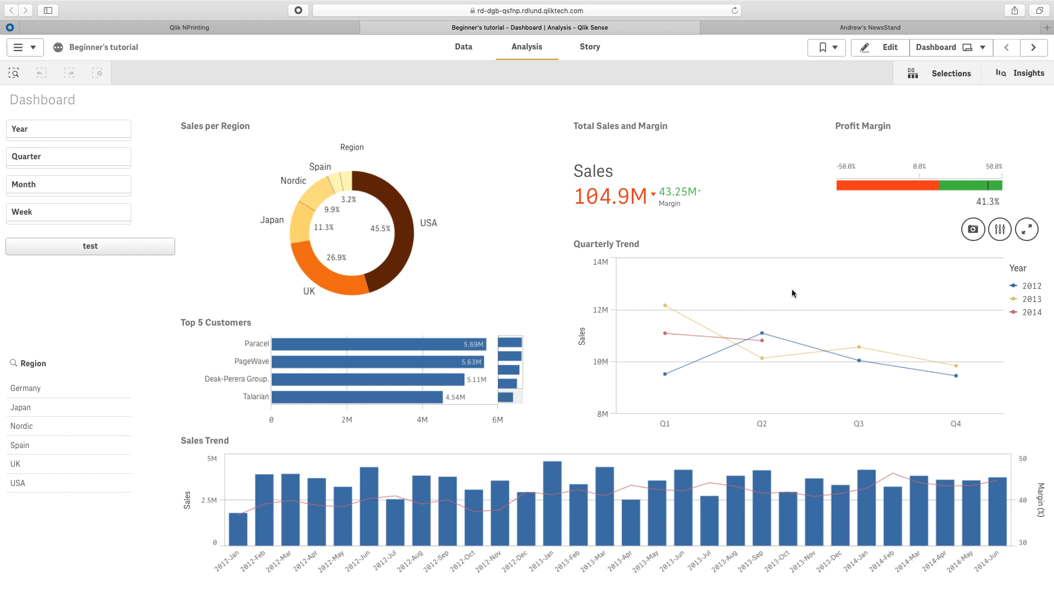
mouse_move(153, 168)
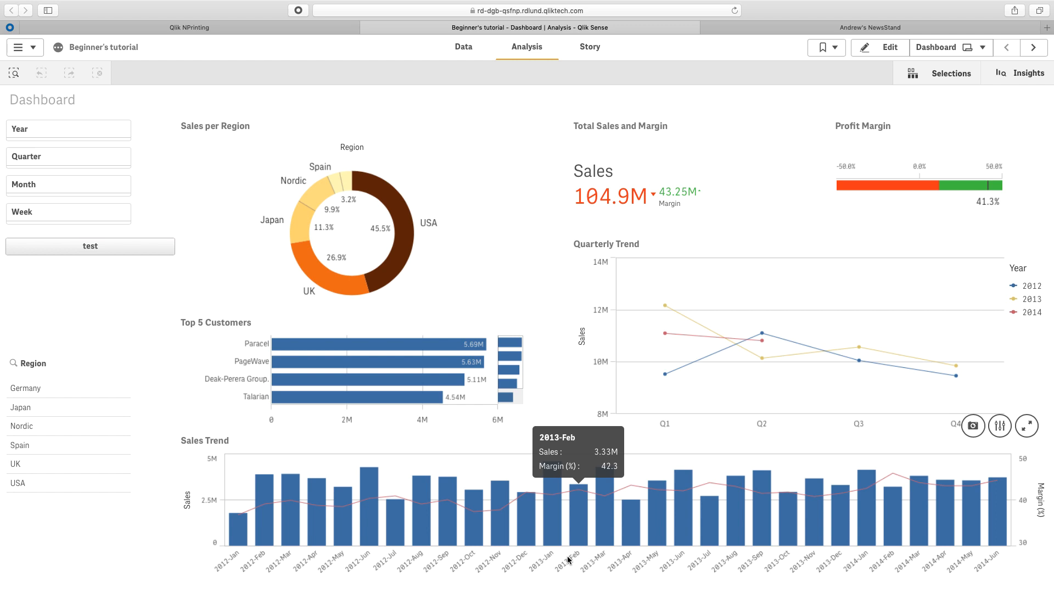
mouse_move(830, 196)
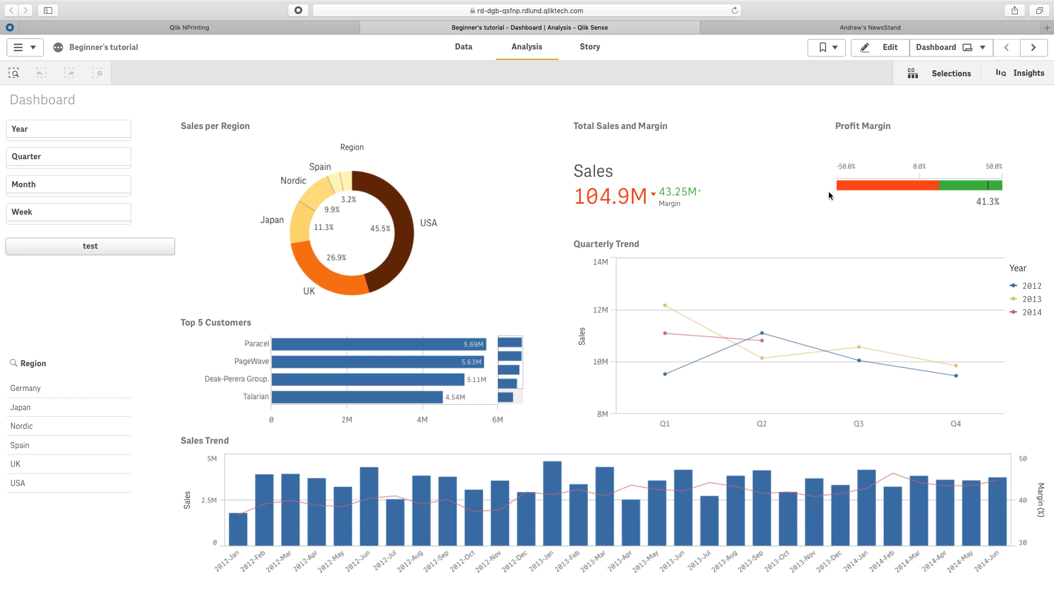
mouse_move(589, 487)
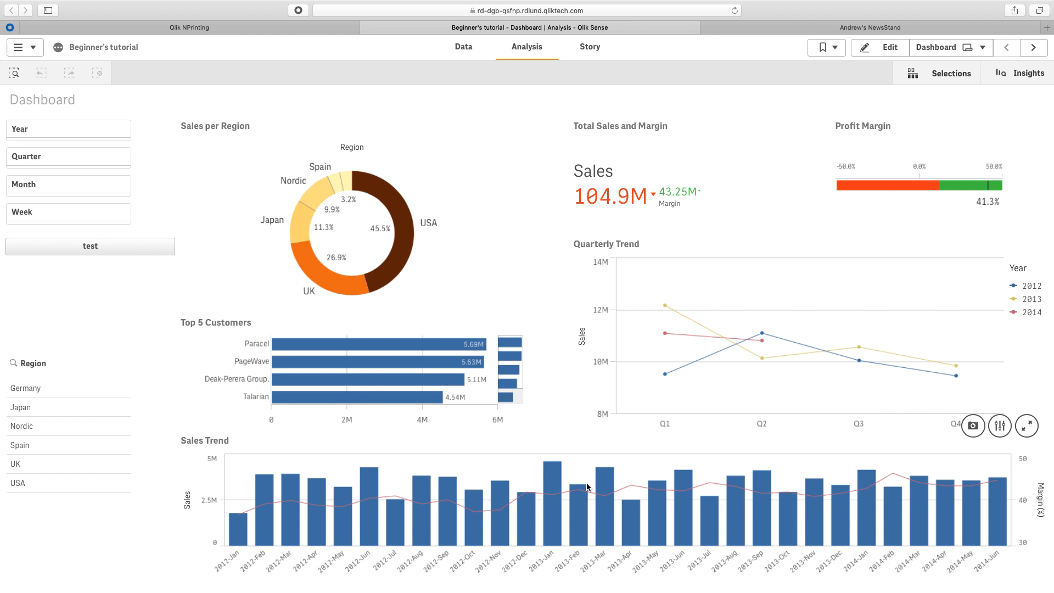
Step: Start a new report 'Sense Entity Report: Regional Dashboard' of type QlikEntity from the Sales Demo app
left_click(188, 27)
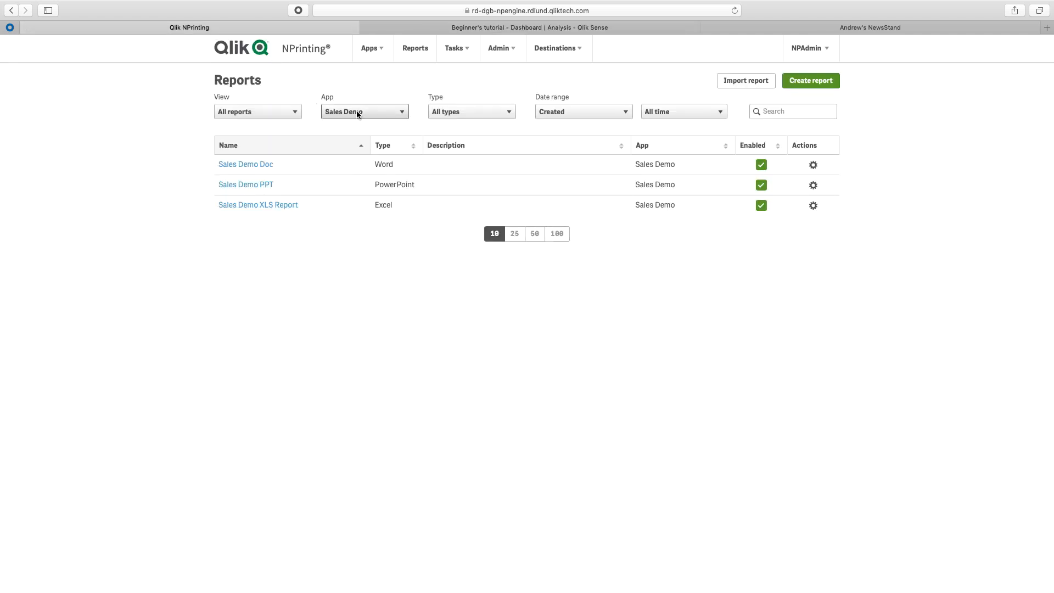
left_click(810, 80)
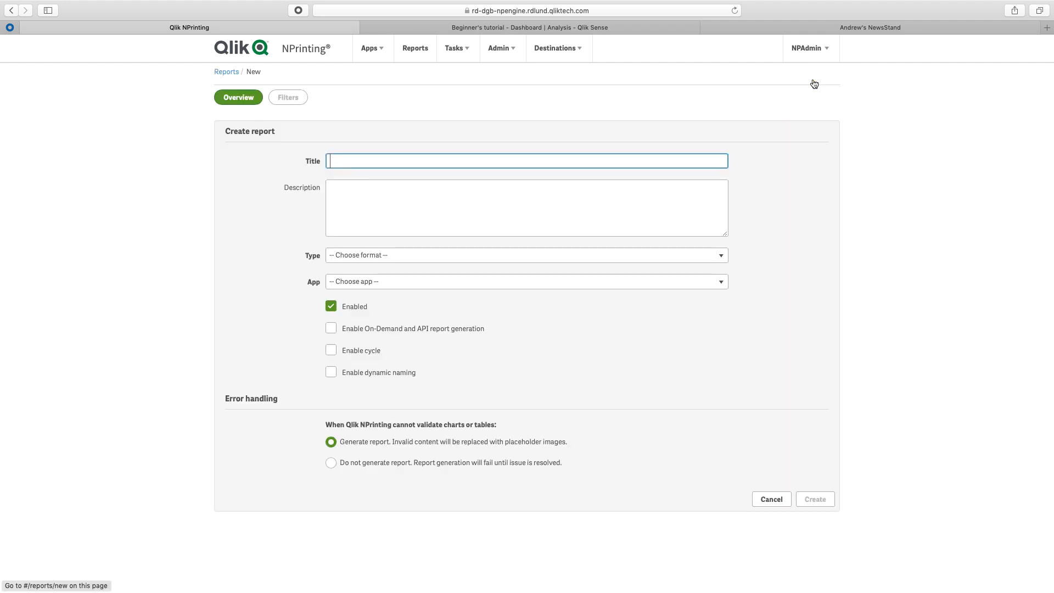
type("Sense Entity")
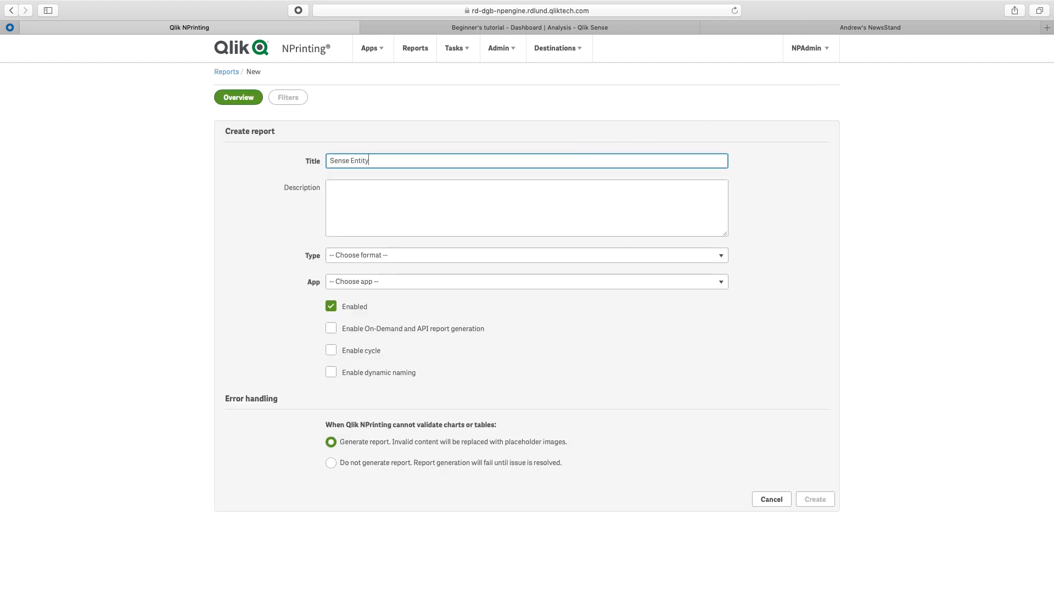
type("Report: Regional Dashboard")
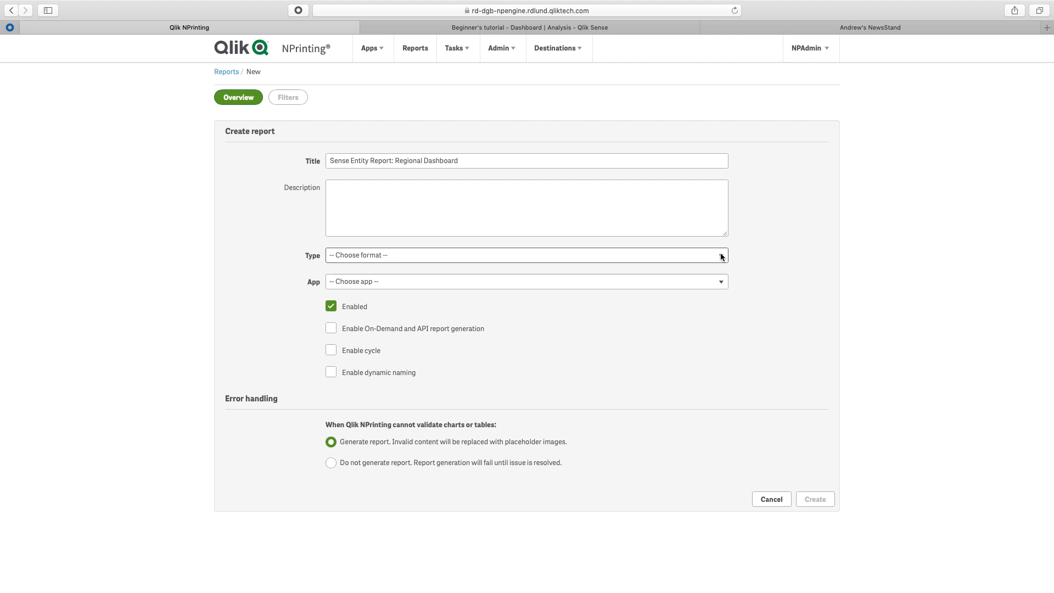
left_click(527, 254)
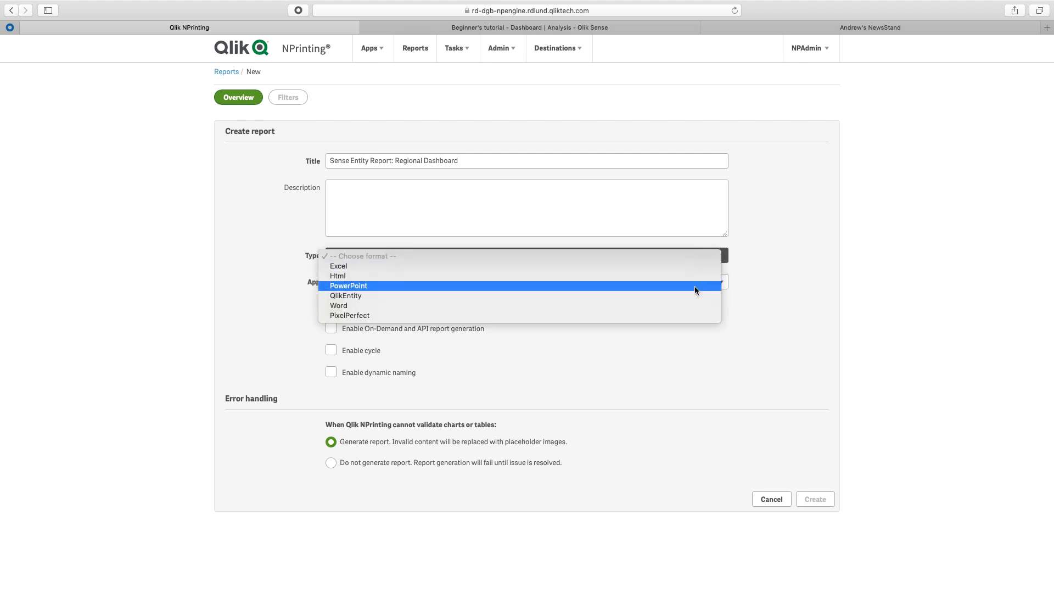
mouse_move(696, 296)
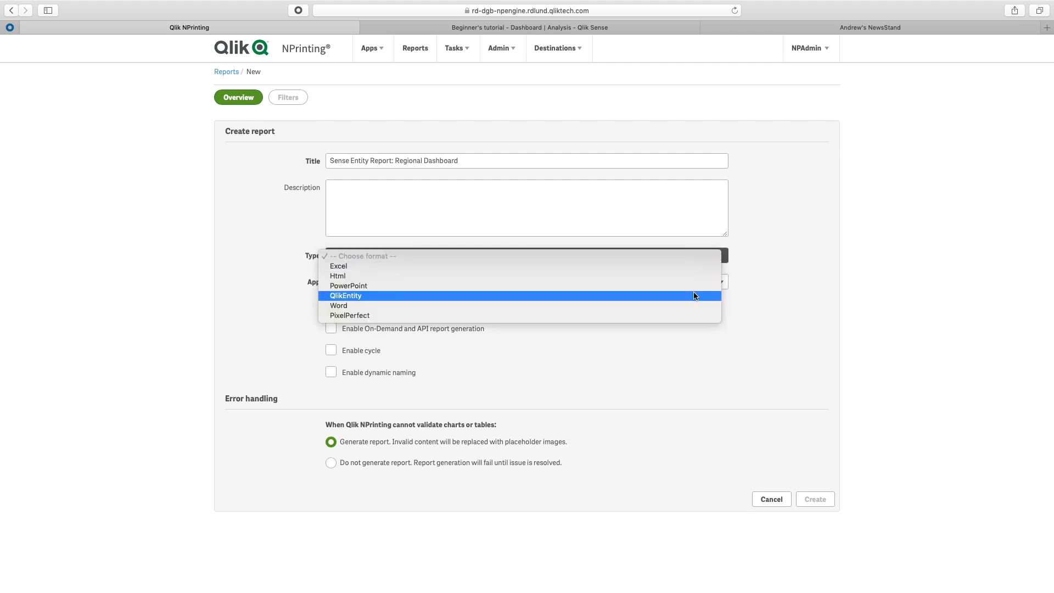
left_click(345, 296)
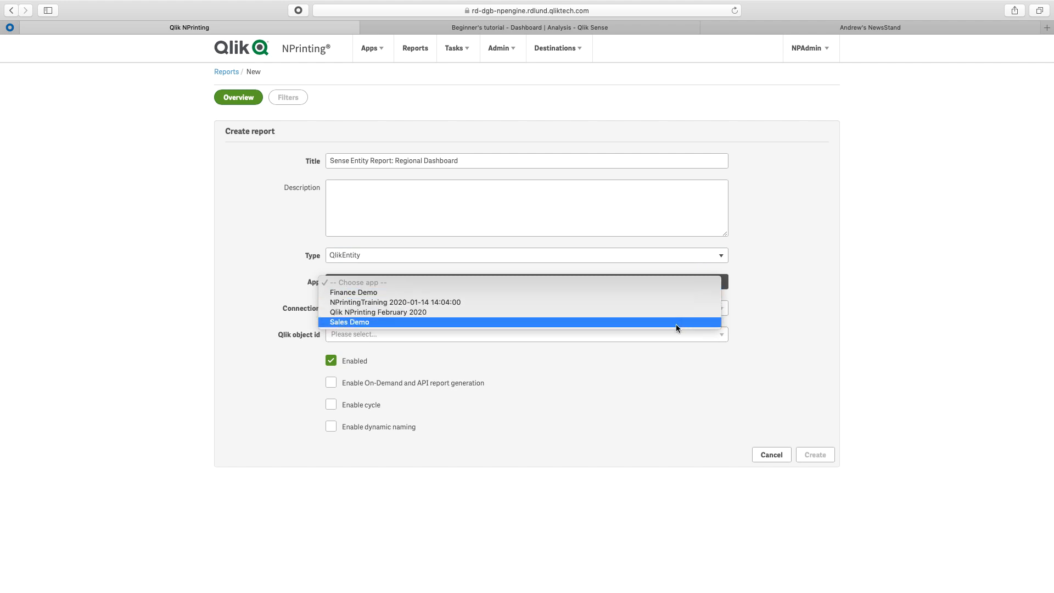
left_click(349, 321)
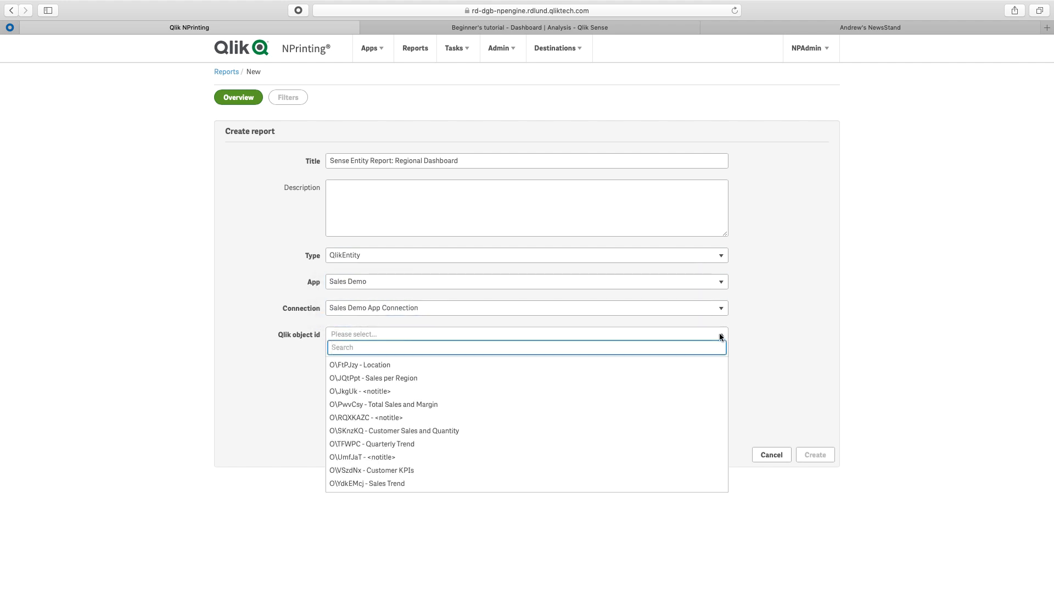
Step: Select the Sales Demo Dashboard sheet as the report's Qlik object
scroll("down", 3)
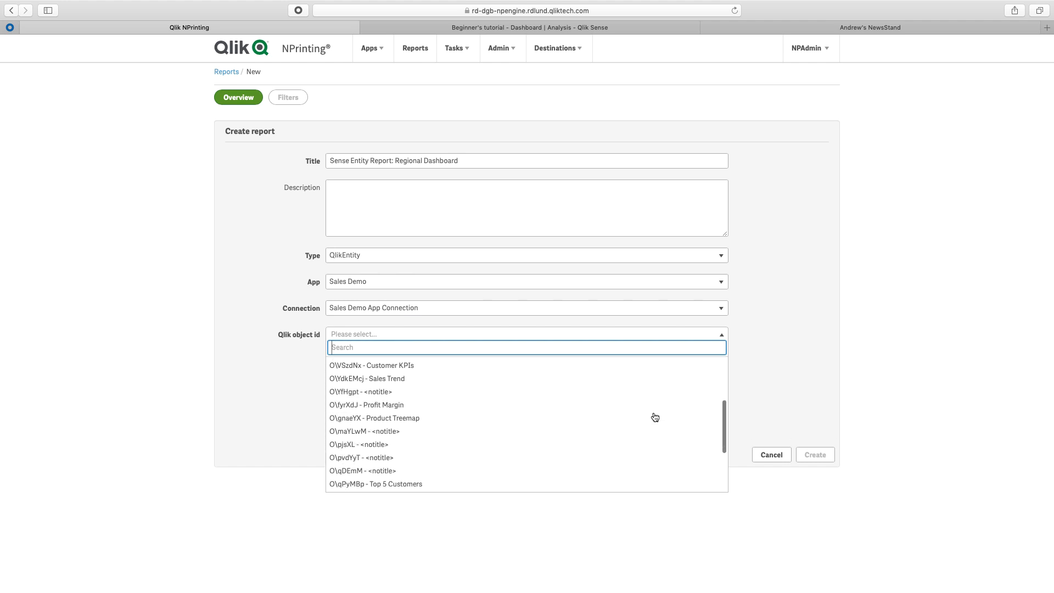
scroll("down", 3)
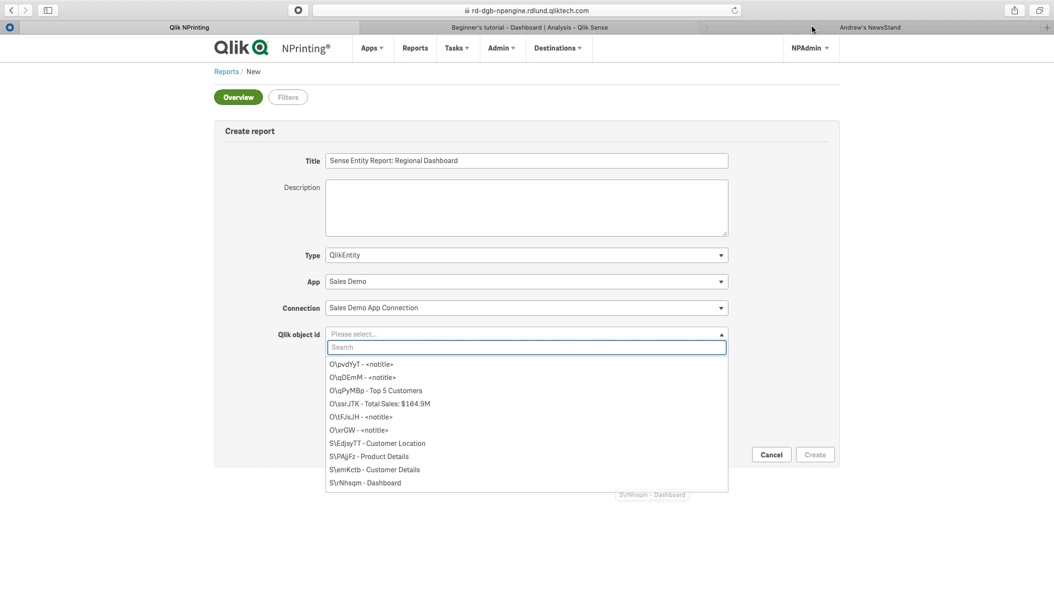
left_click(529, 27)
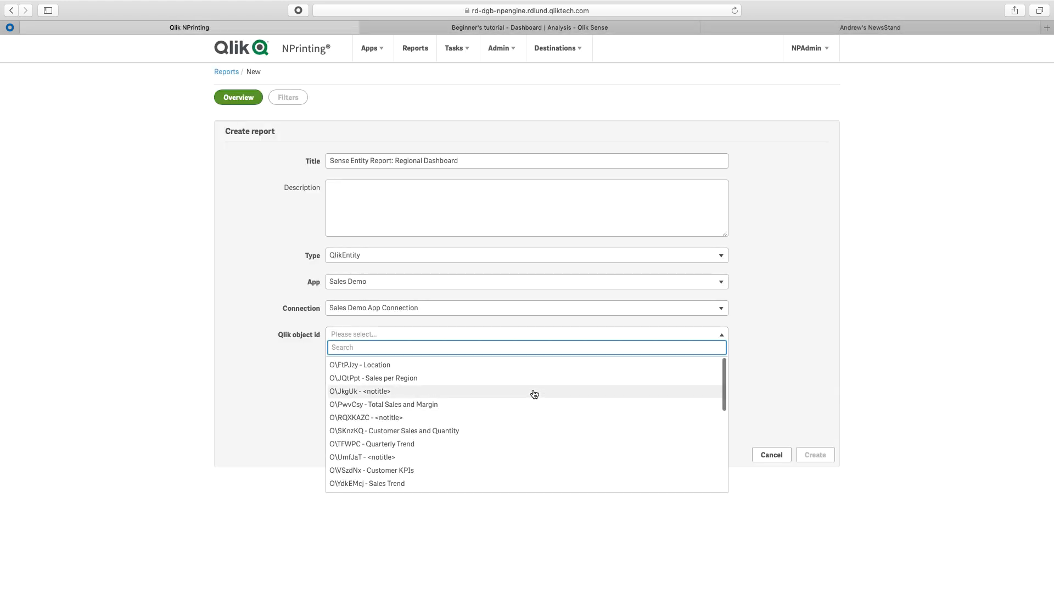
mouse_move(526, 376)
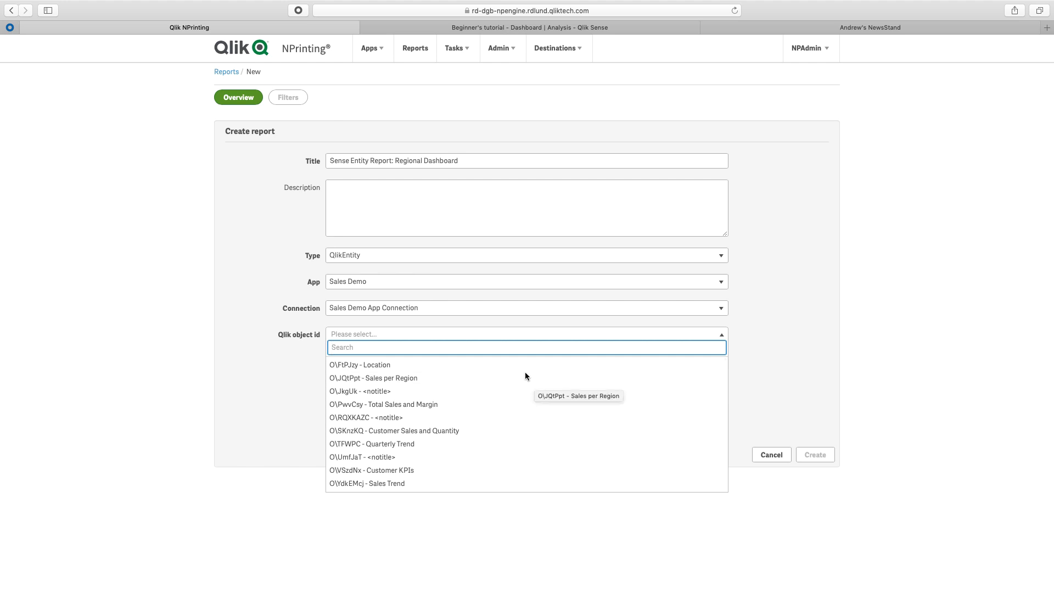
left_click(503, 27)
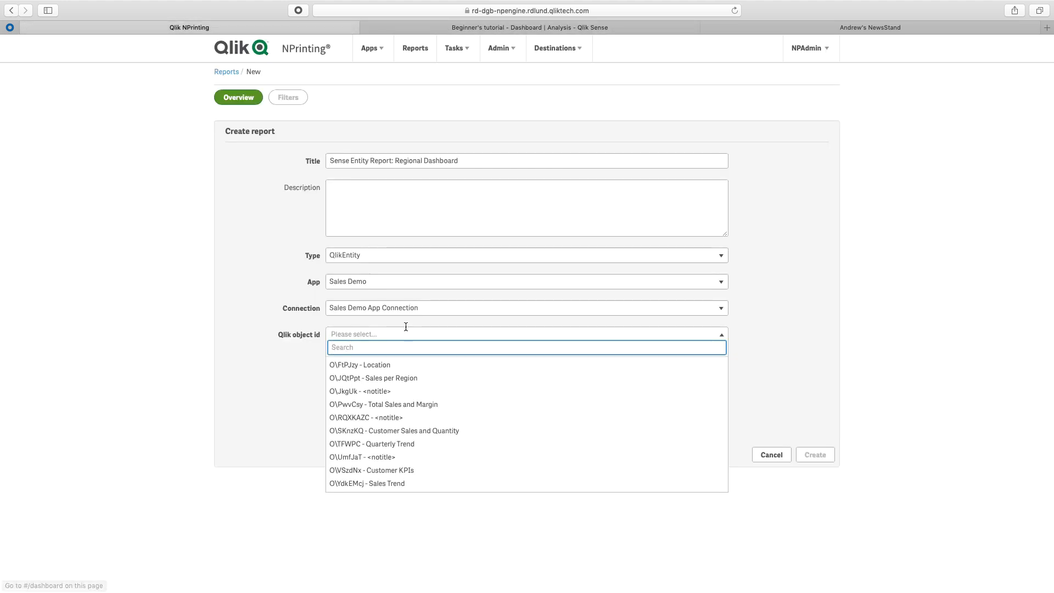
mouse_move(416, 449)
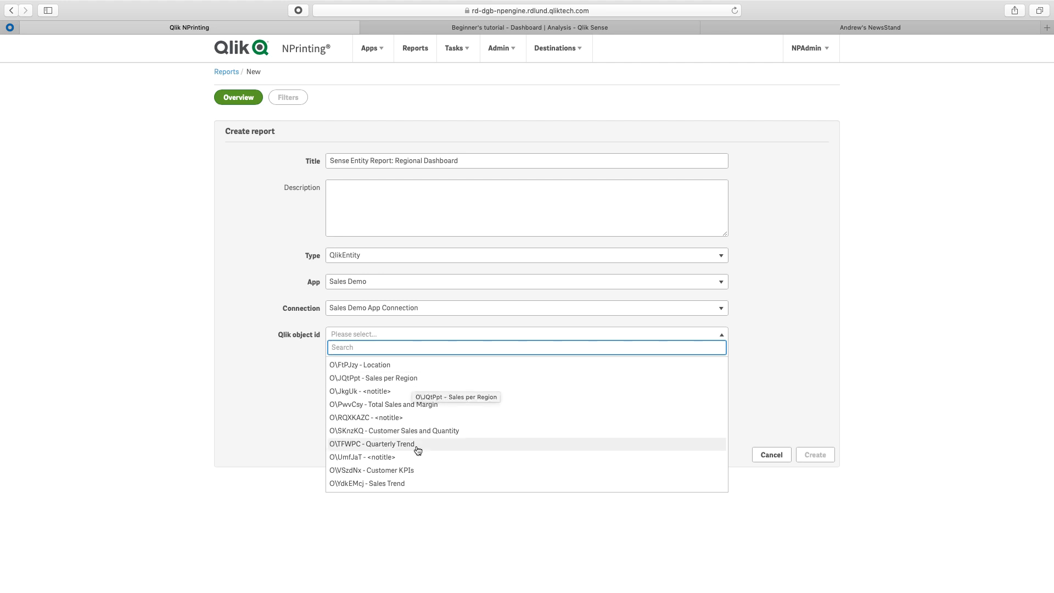
scroll("down", 3)
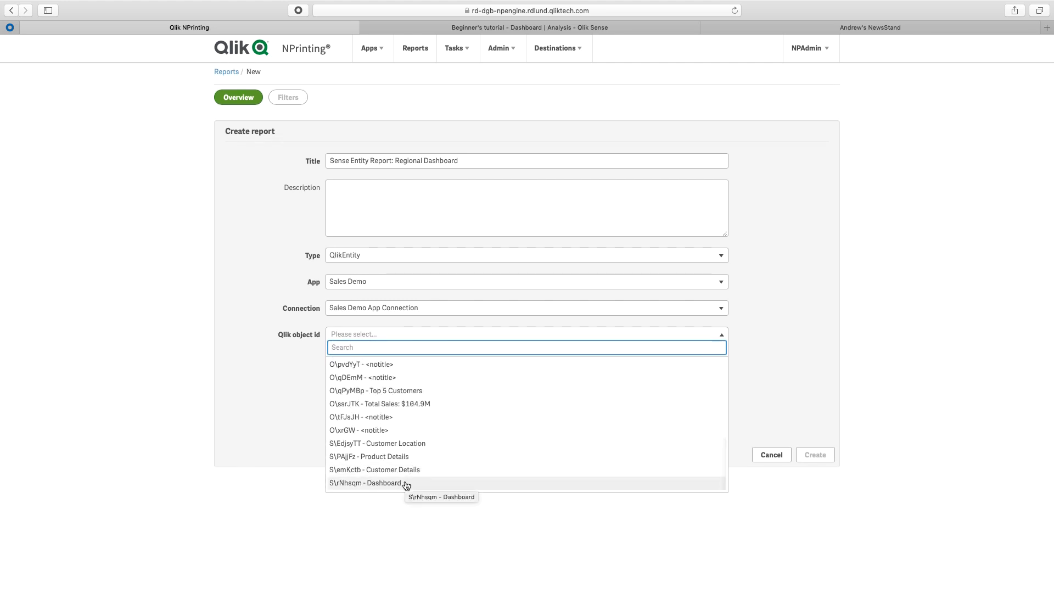
left_click(370, 483)
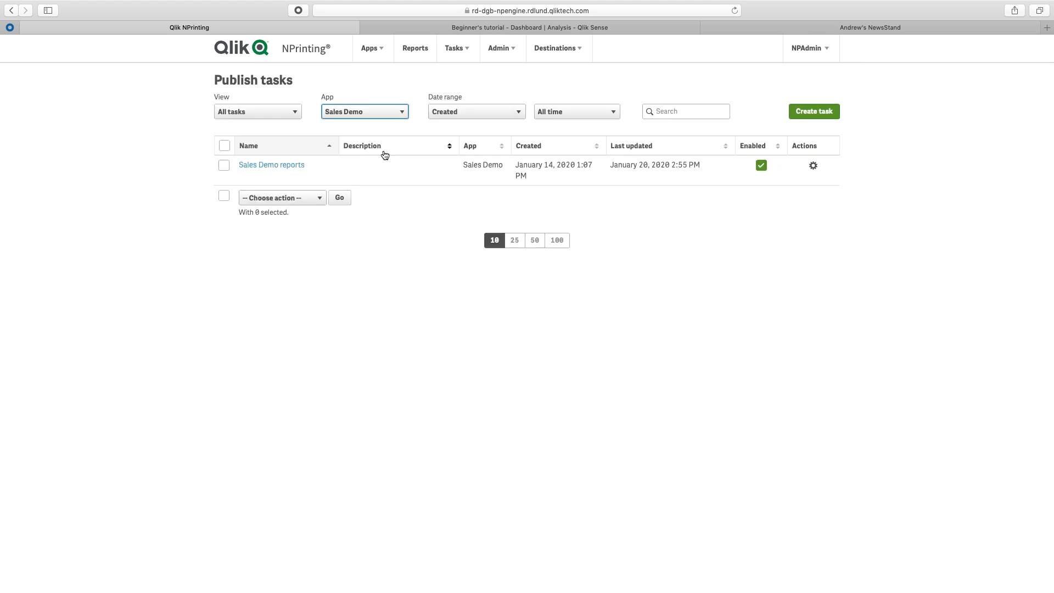
mouse_move(814, 112)
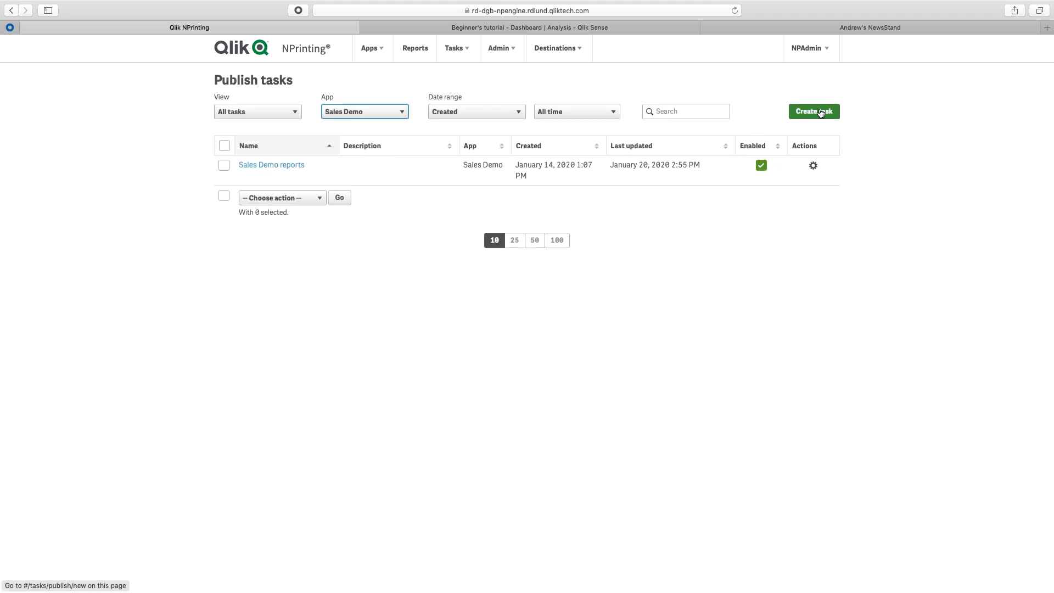
Step: Add the Regional Dashboard entity report to the Sales Demo reports task with JPEG output
left_click(271, 165)
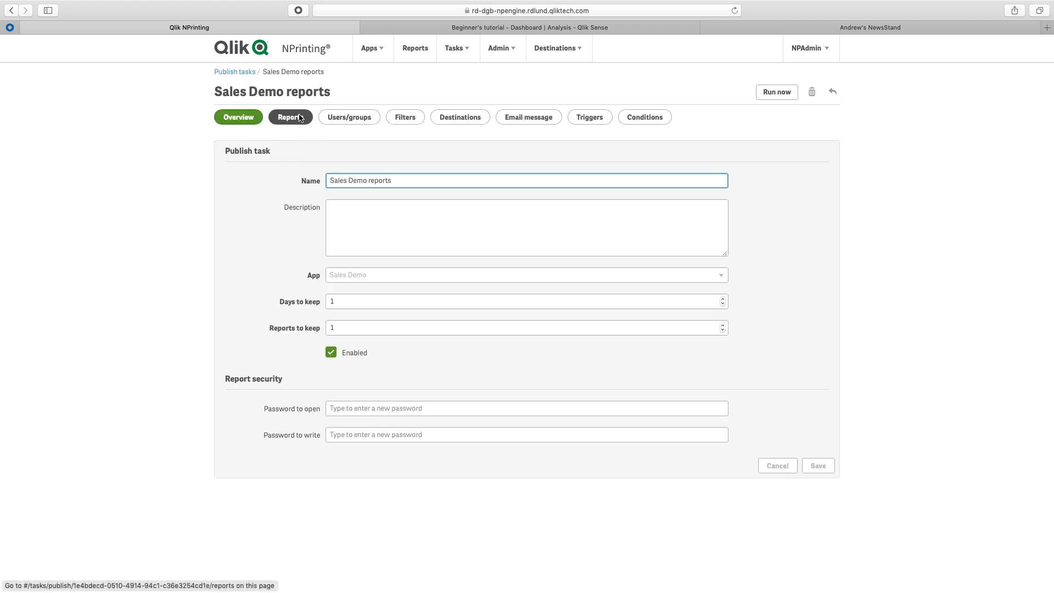
left_click(290, 117)
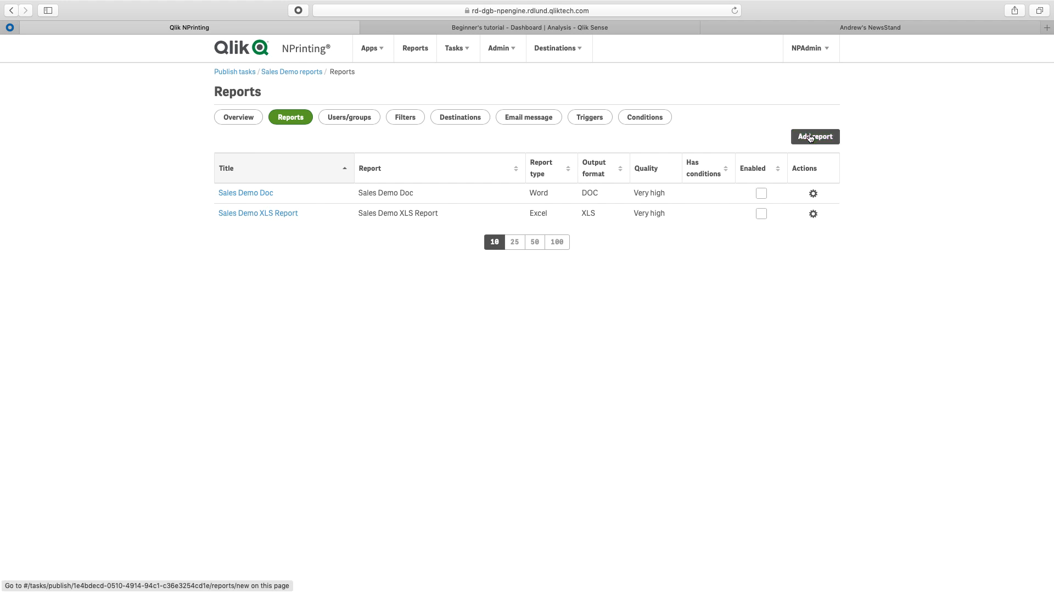
left_click(815, 137)
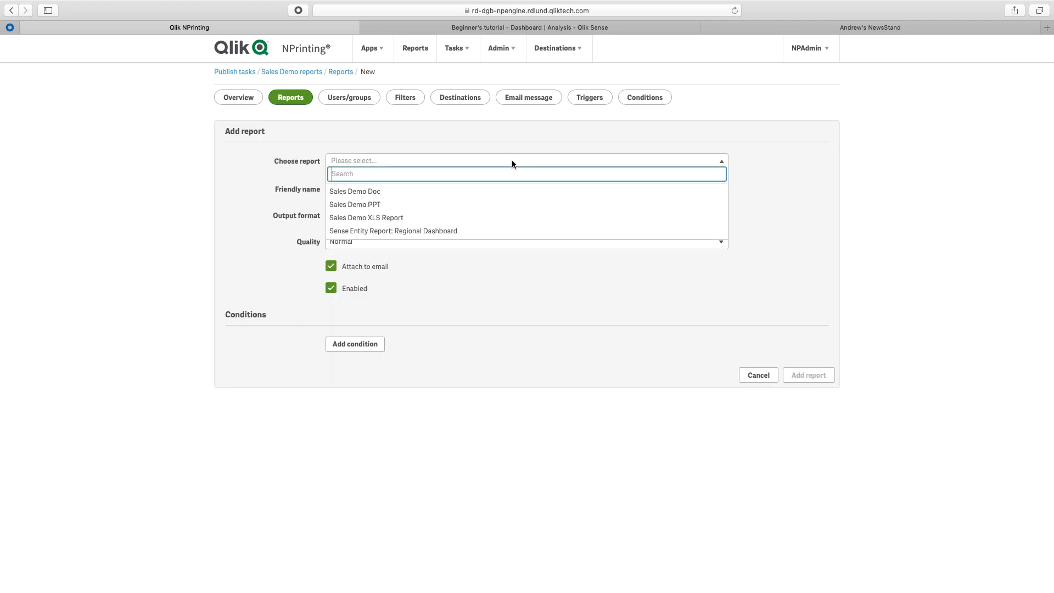
mouse_move(485, 232)
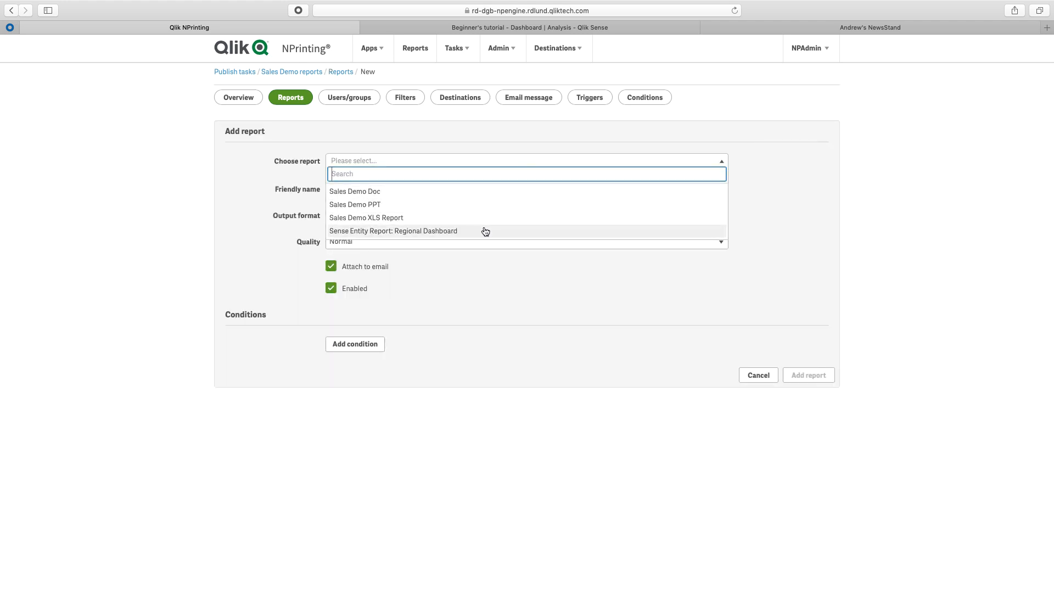
left_click(393, 231)
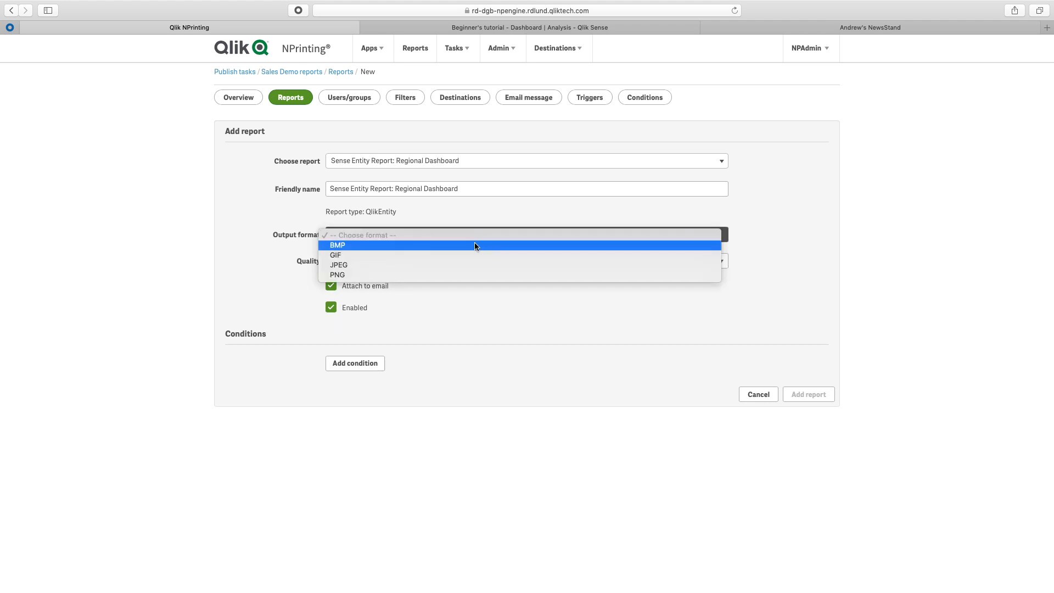
mouse_move(471, 274)
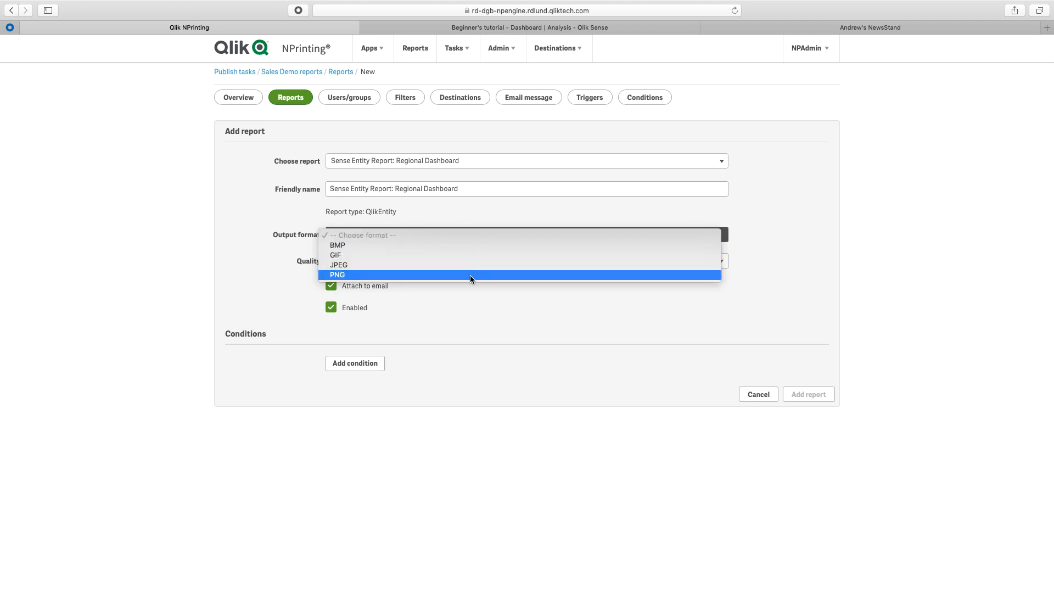
left_click(339, 264)
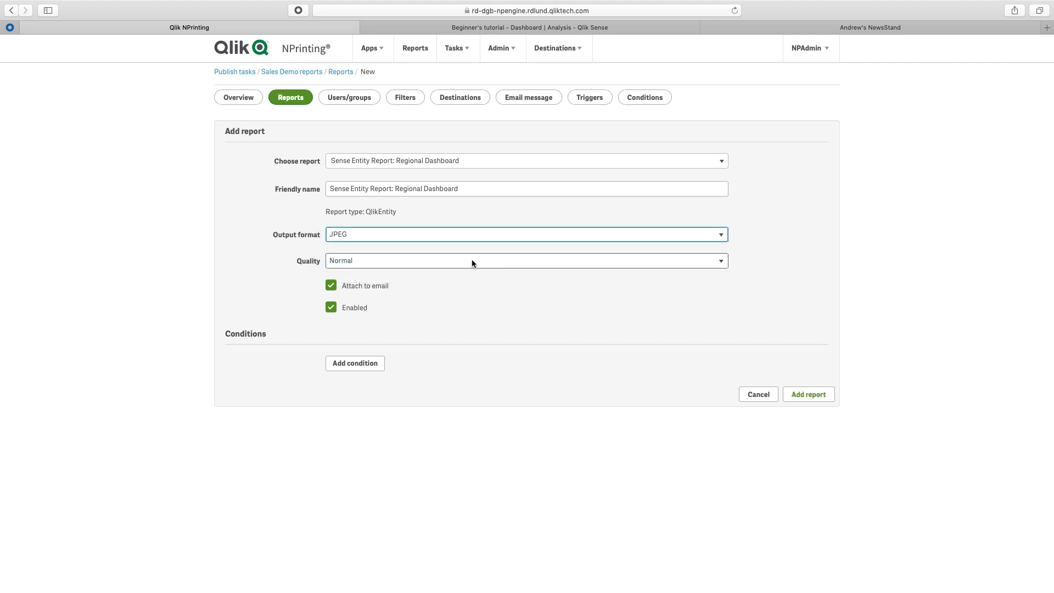
left_click(527, 260)
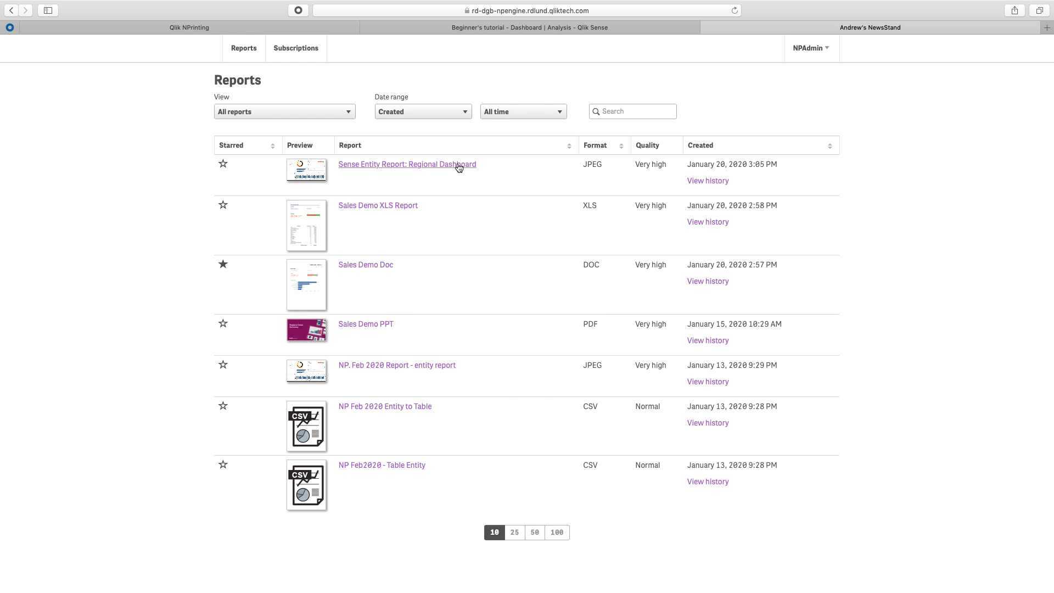
Step: Preview the Regional Dashboard JPEG in NewsStand, then go to the License activation page
left_click(408, 164)
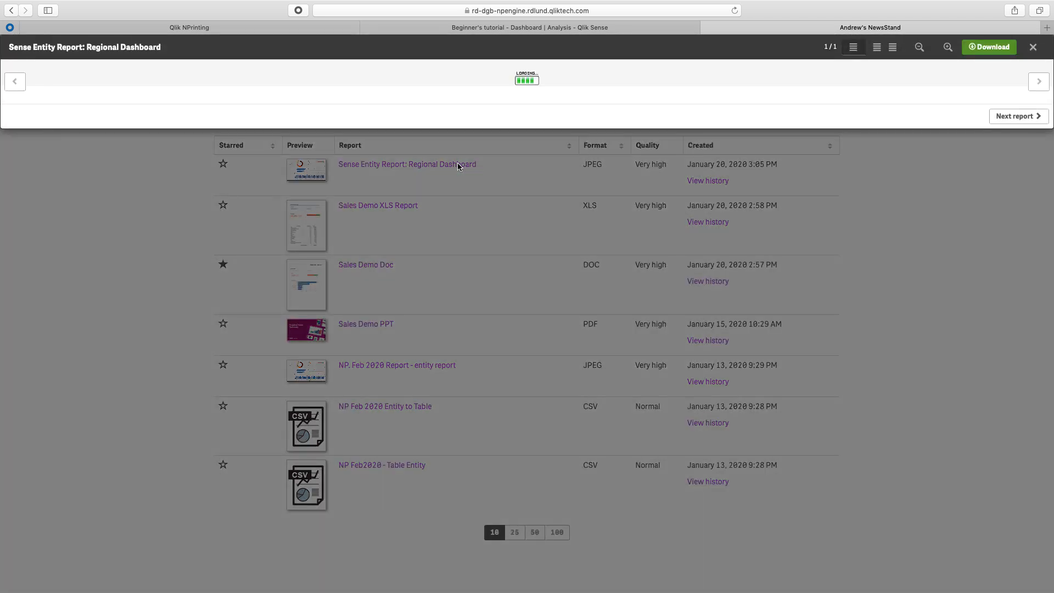
left_click(407, 164)
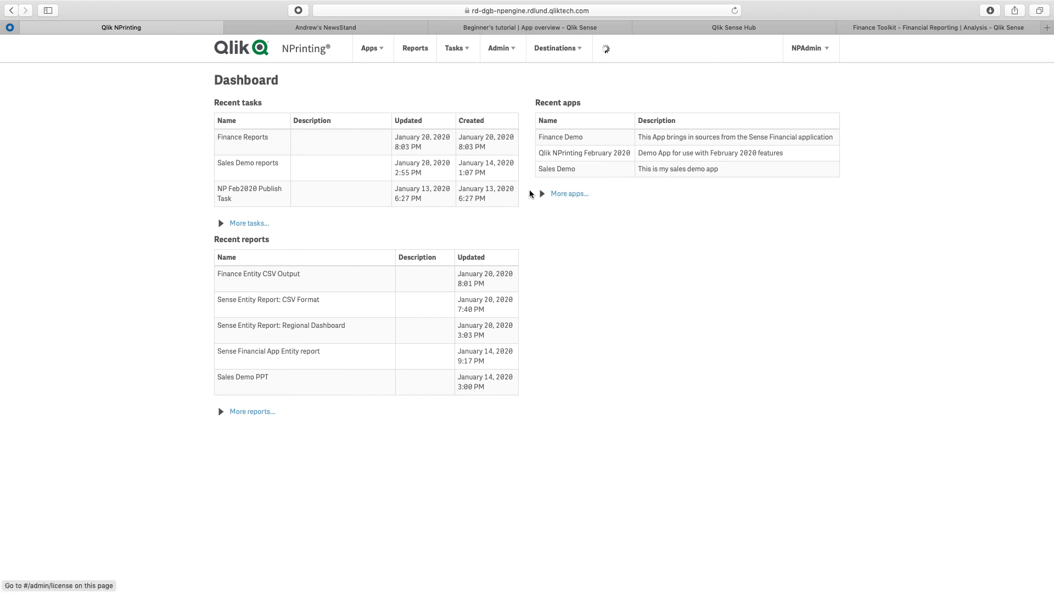
left_click(59, 586)
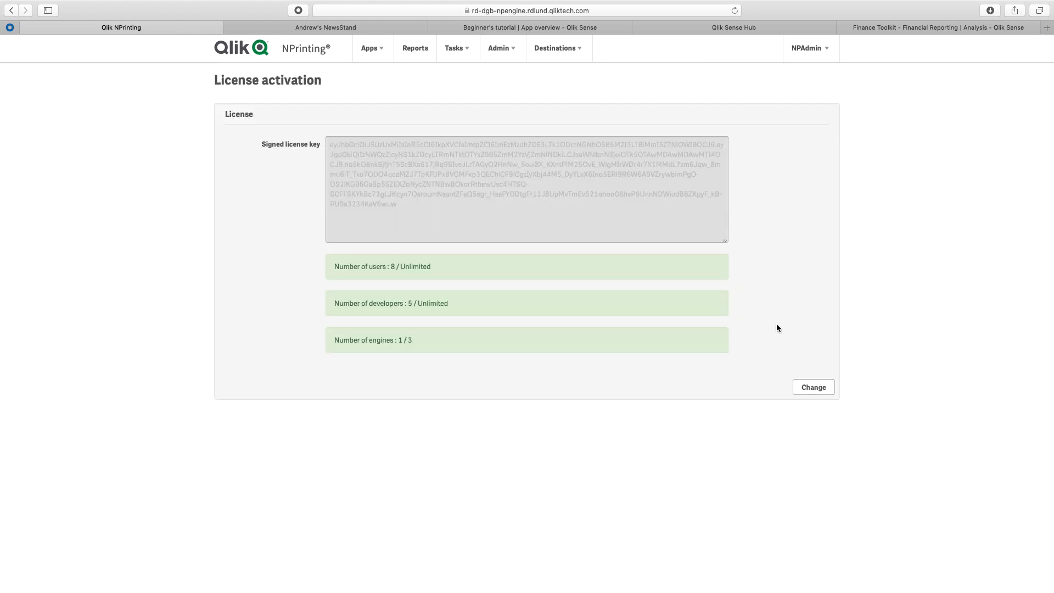